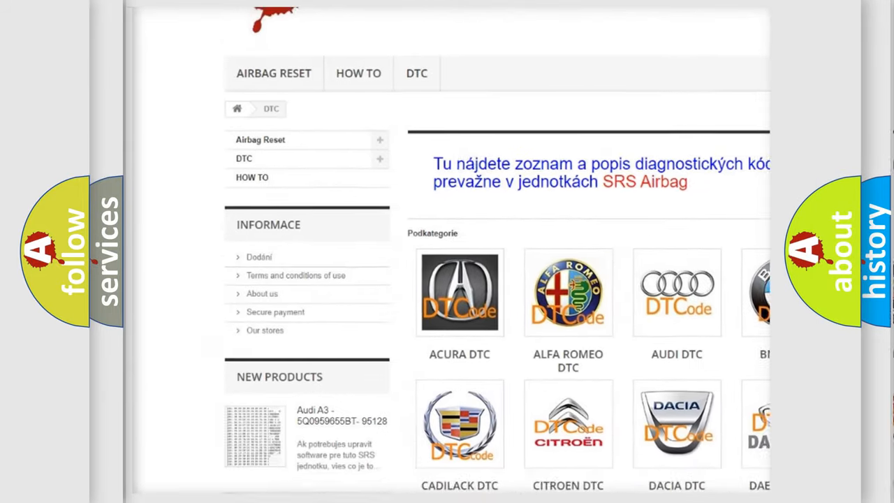
pyautogui.scroll(-3)
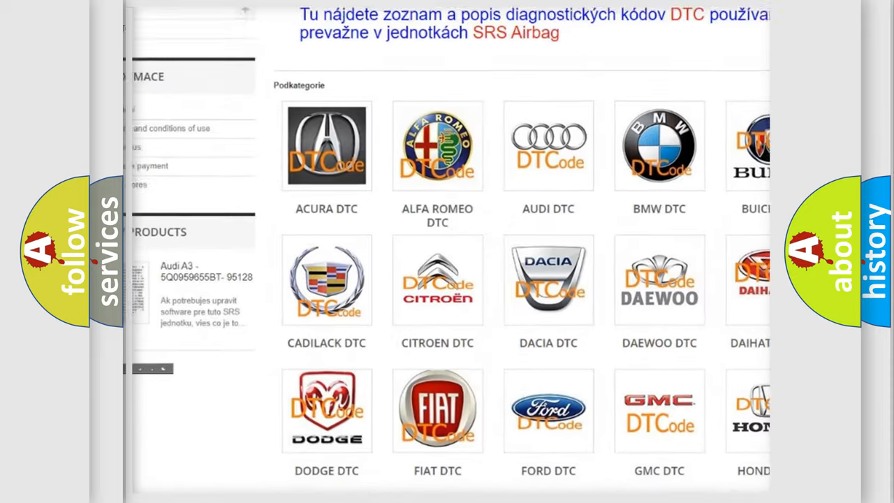
pyautogui.scroll(-3)
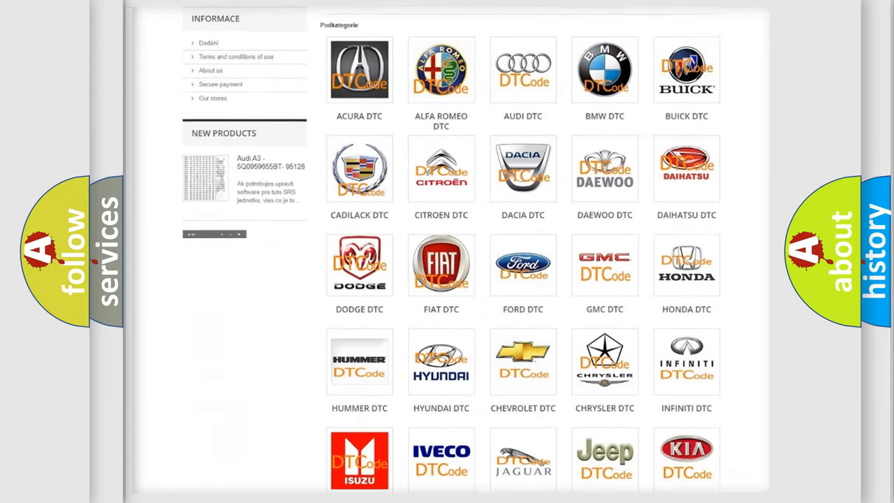
pyautogui.scroll(-3)
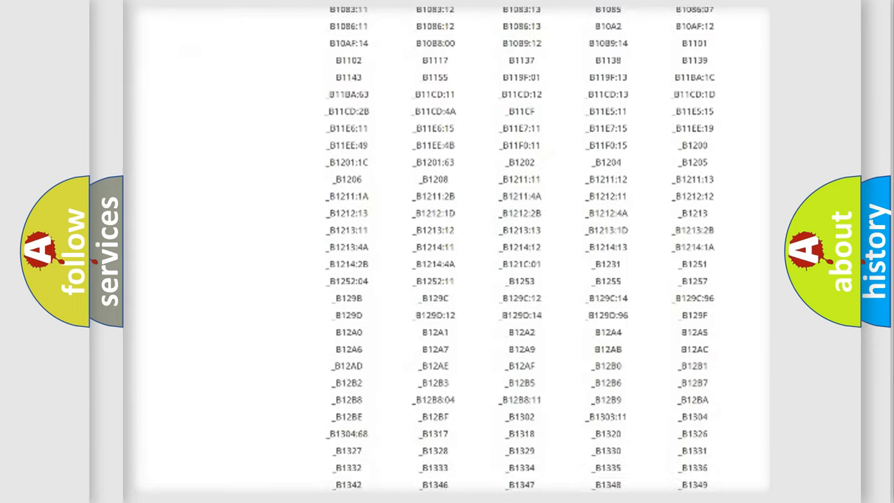
pyautogui.scroll(-3)
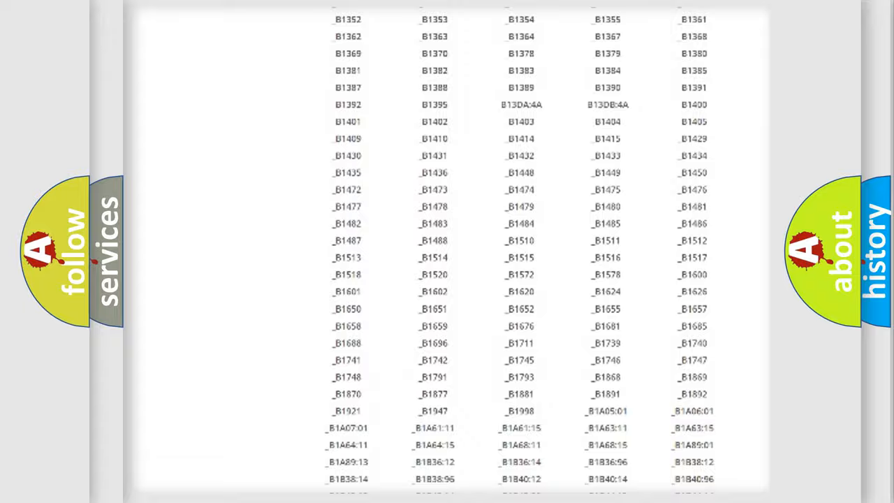